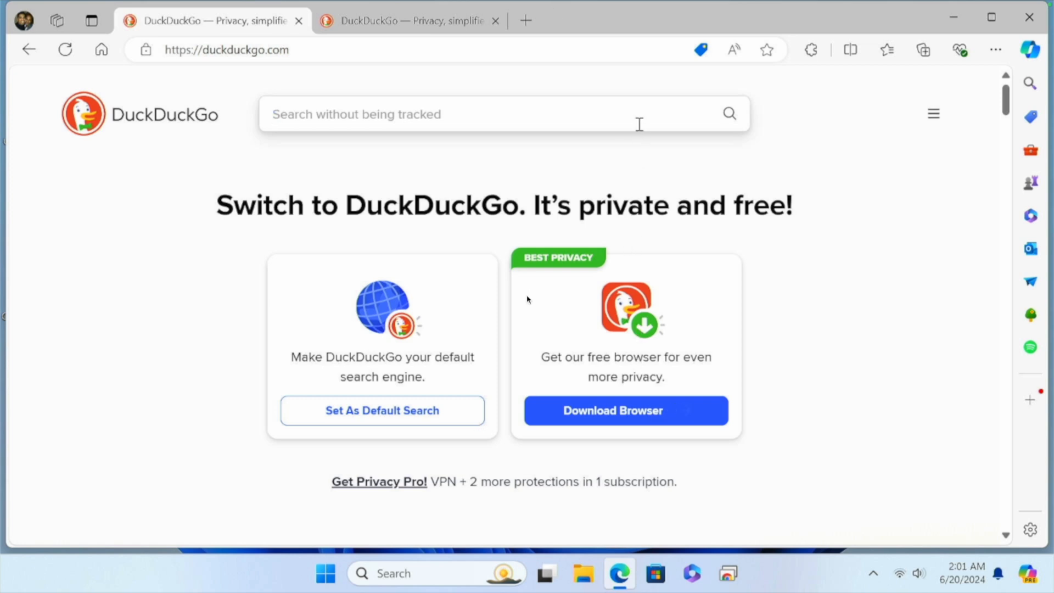
# Search DuckDuckGo for 'logitech download unifying software' and open the Unifying Software Logitech Support result
pyautogui.write('logitech download unifying software')
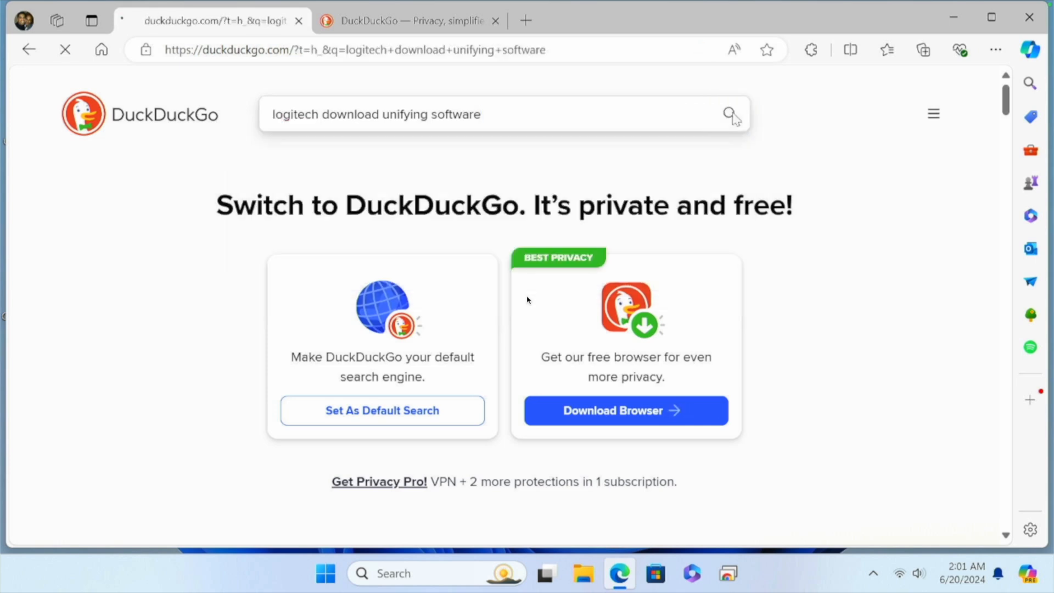
pyautogui.click(732, 114)
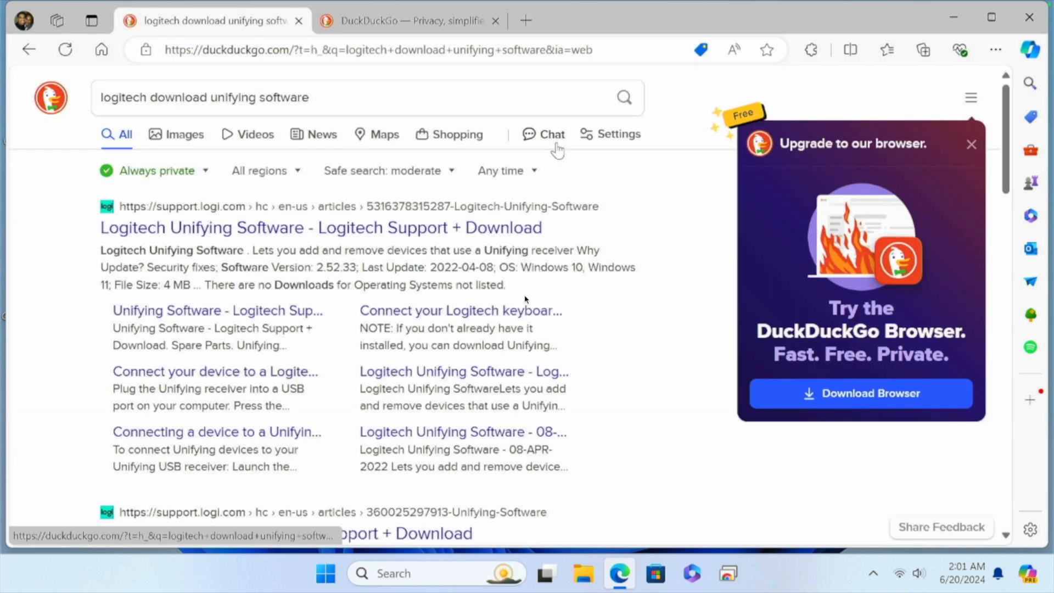
pyautogui.scroll(3)
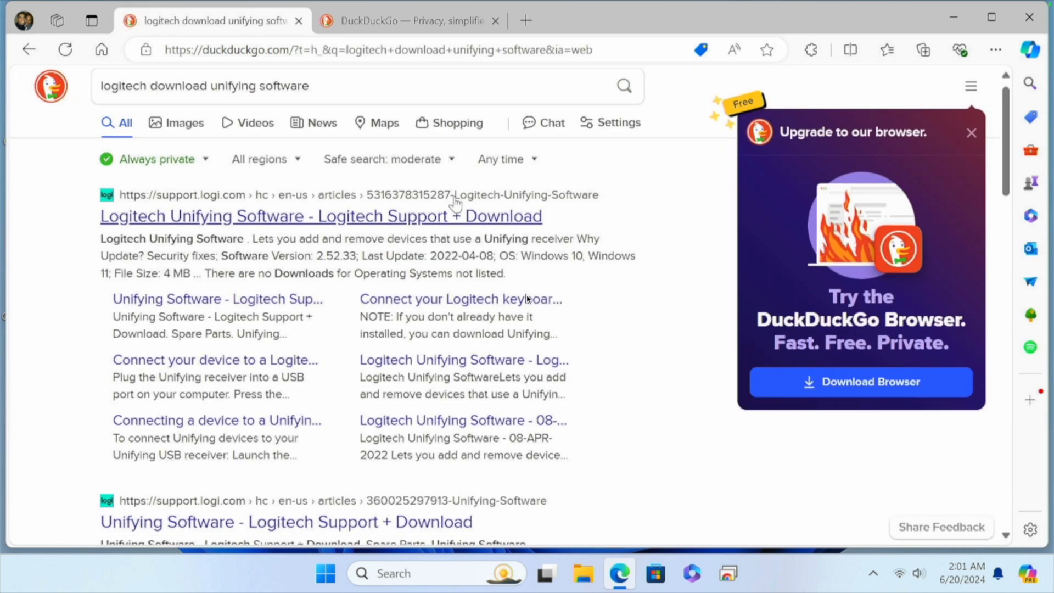
pyautogui.scroll(-3)
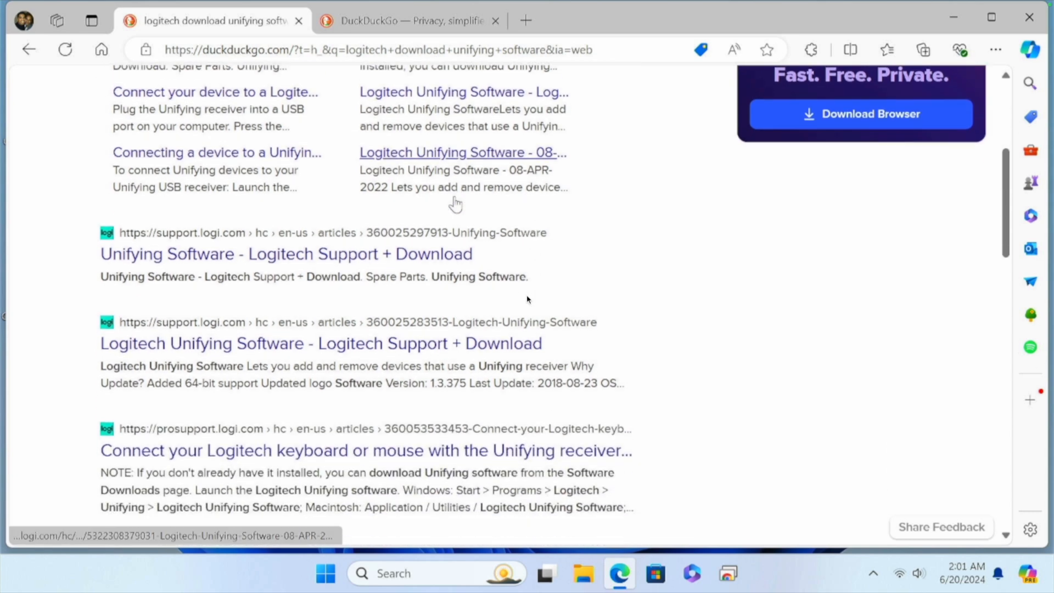
pyautogui.moveTo(286, 254)
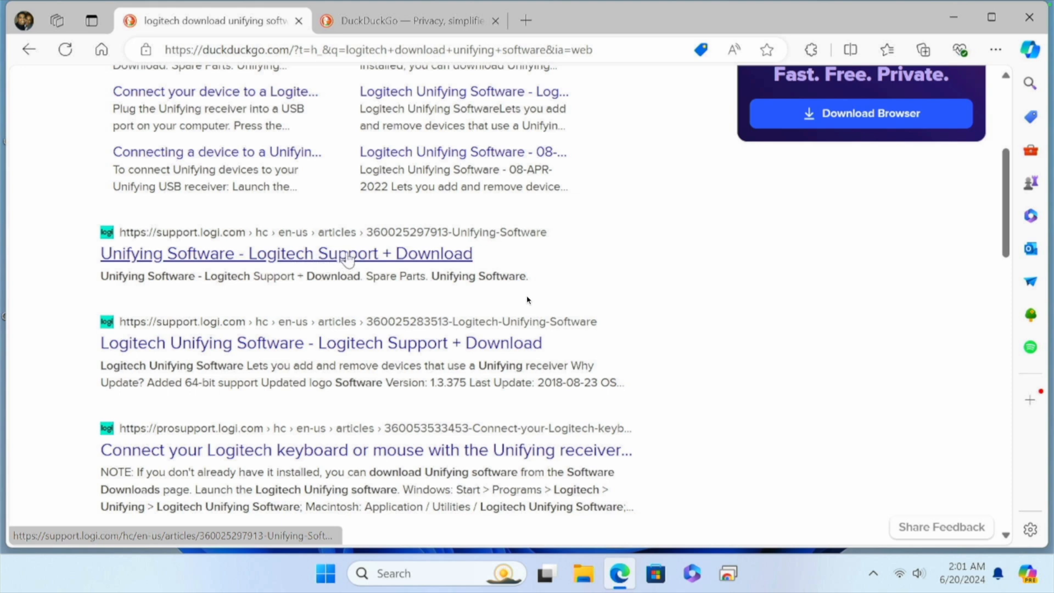
pyautogui.click(286, 254)
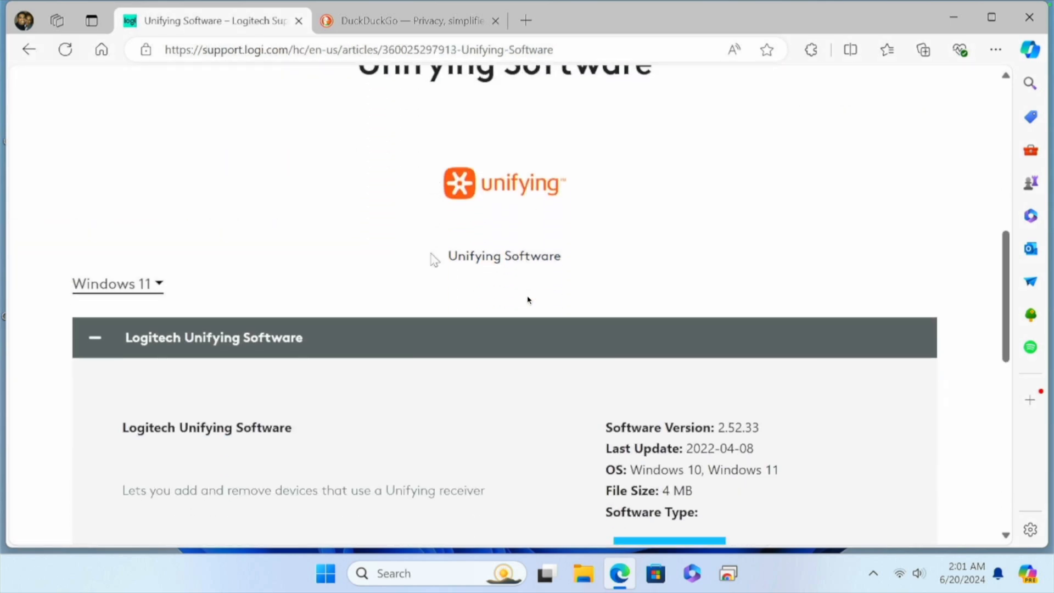
# Select Windows 10 as the operating system and download the Unifying Software 2.52.33 installer
pyautogui.scroll(-3)
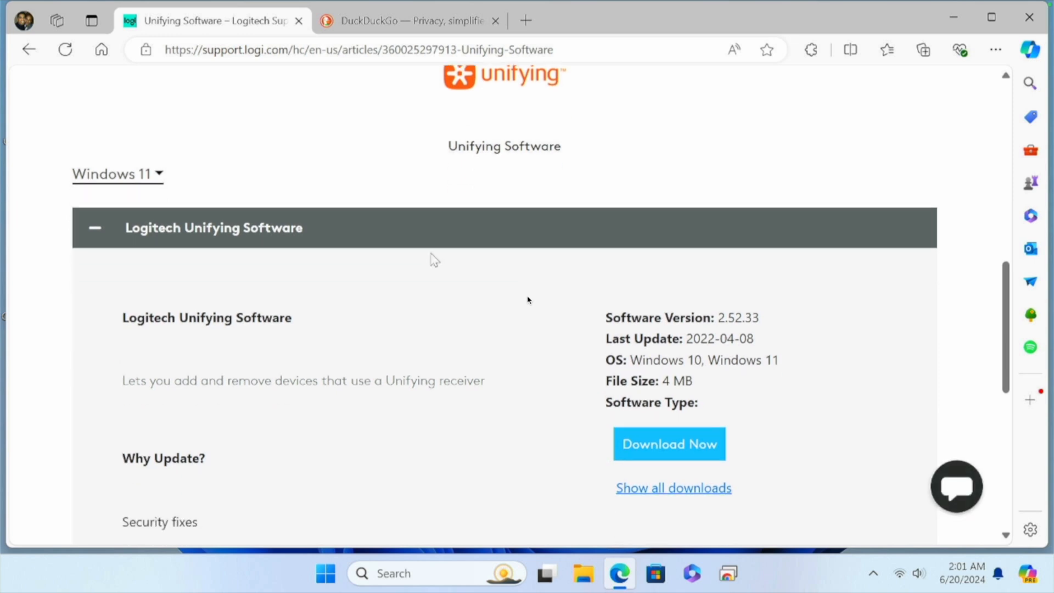
pyautogui.scroll(-3)
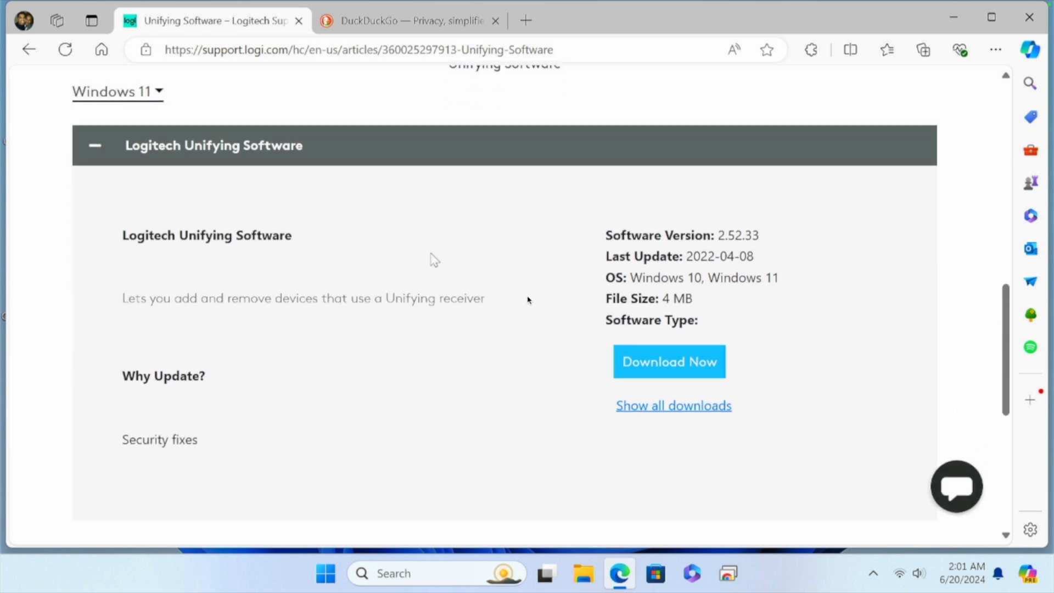
pyautogui.scroll(3)
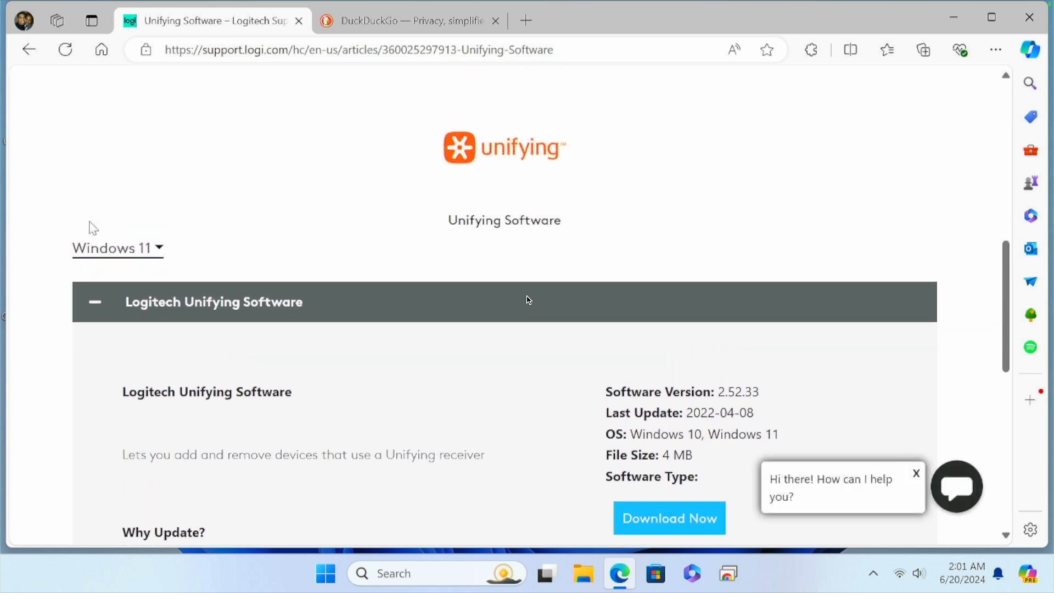
pyautogui.click(117, 247)
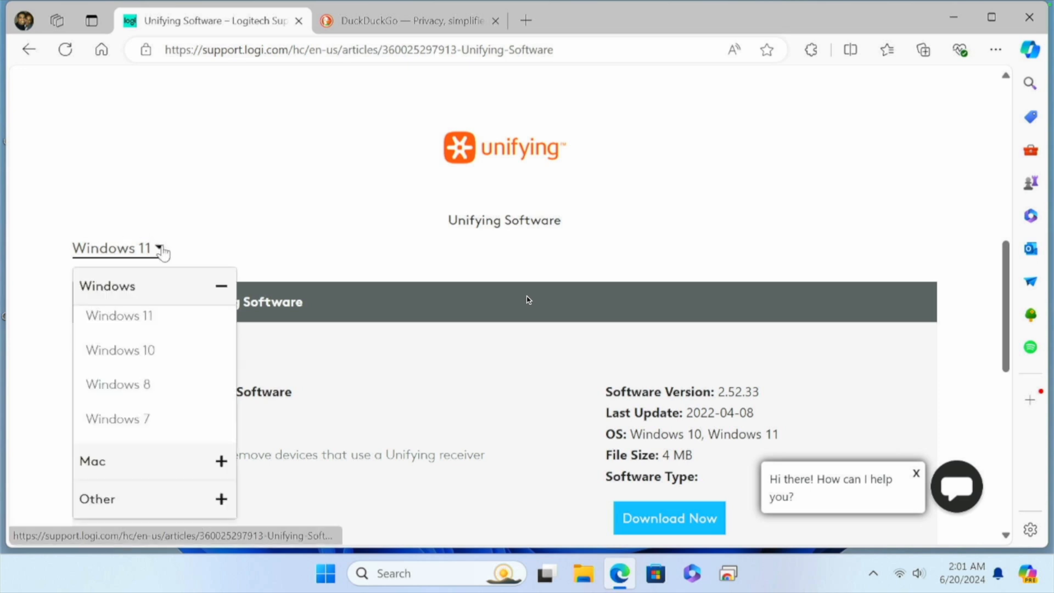
pyautogui.moveTo(174, 435)
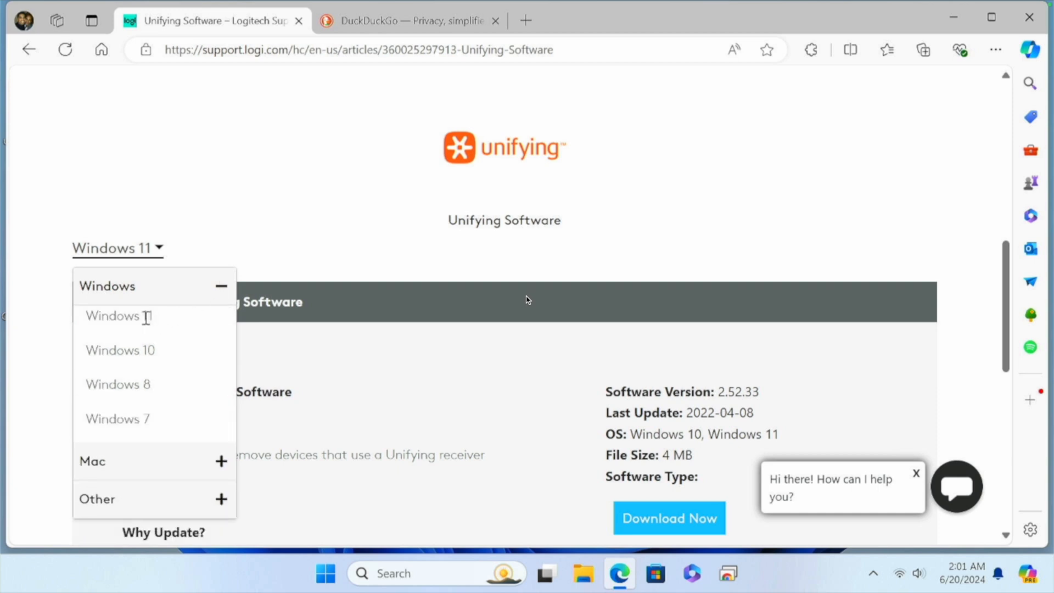
pyautogui.moveTo(138, 388)
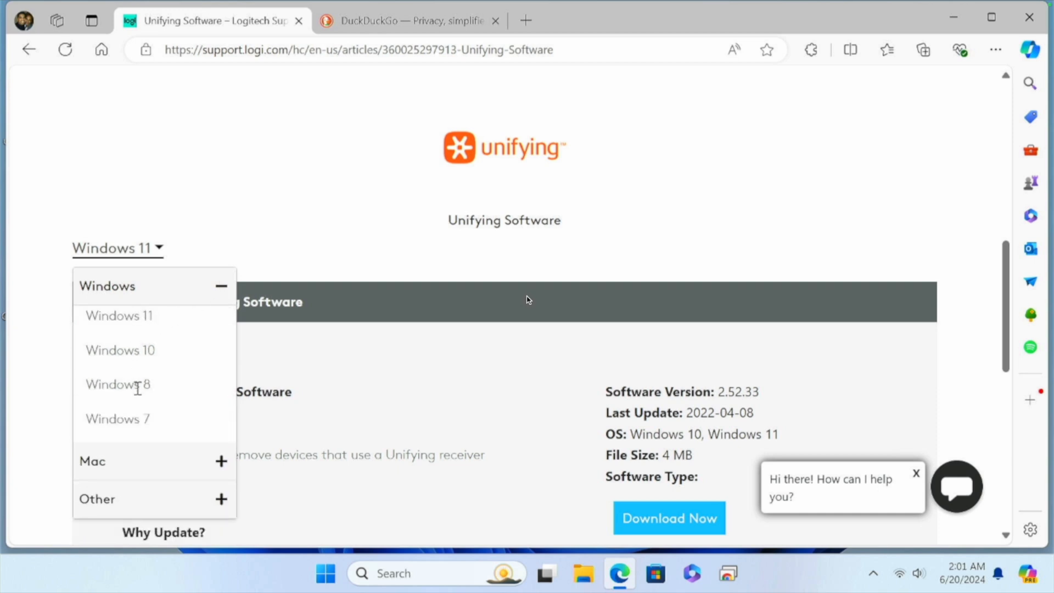
pyautogui.moveTo(138, 317)
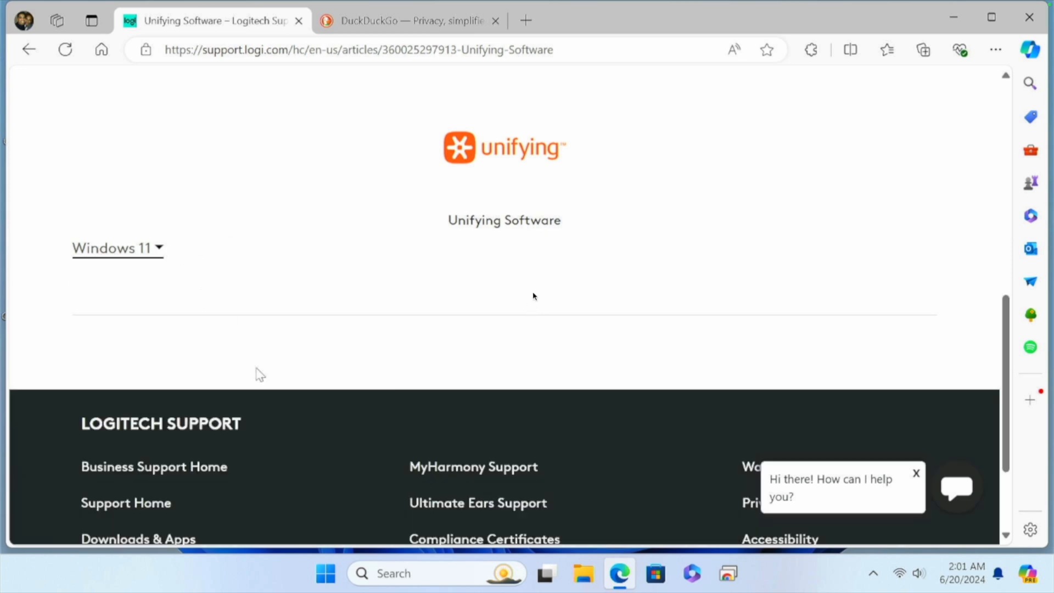
pyautogui.scroll(-3)
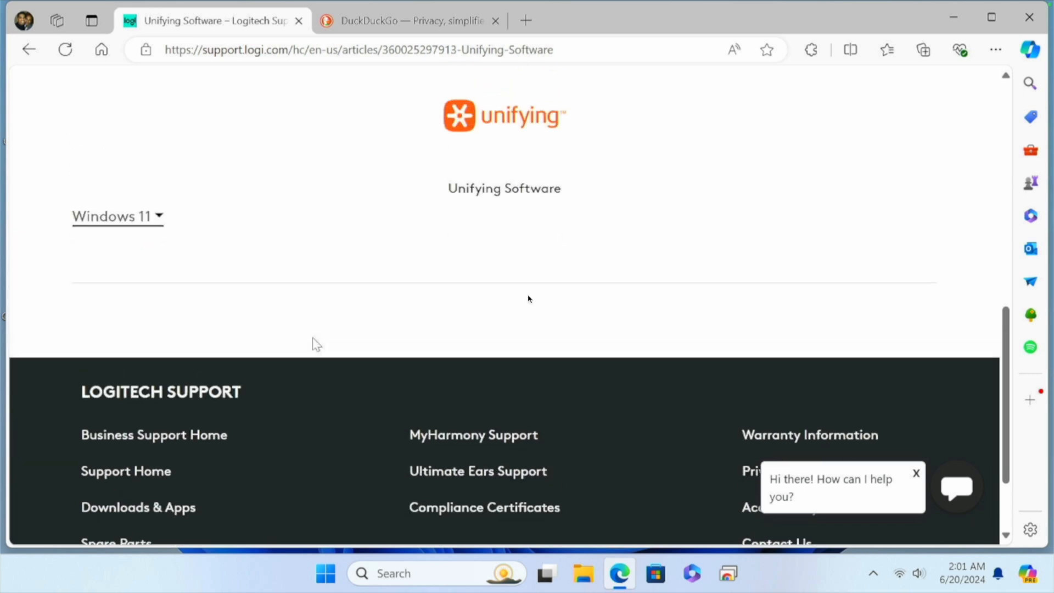
pyautogui.scroll(3)
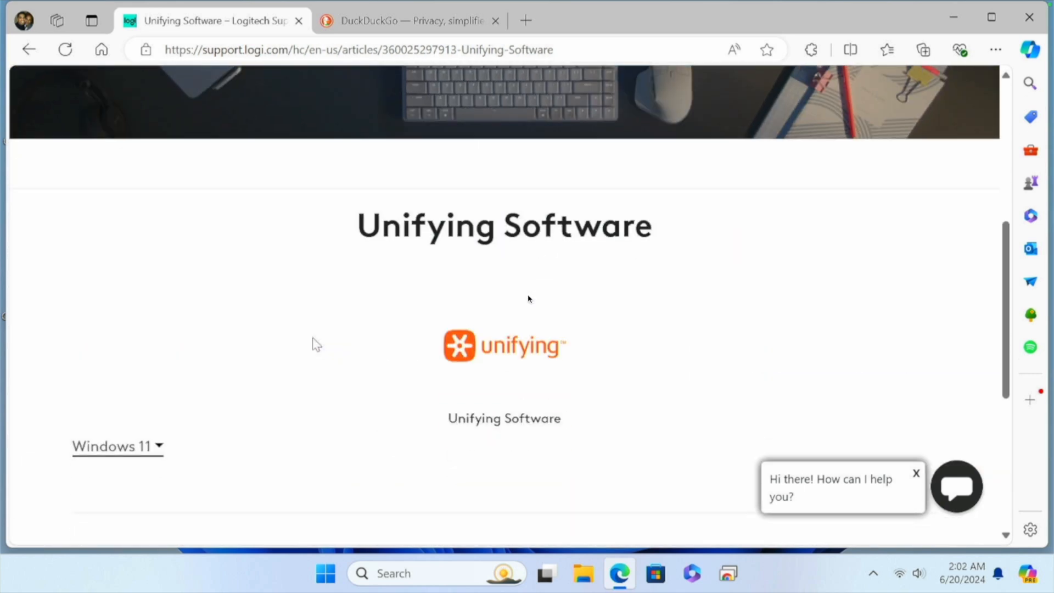
pyautogui.scroll(-3)
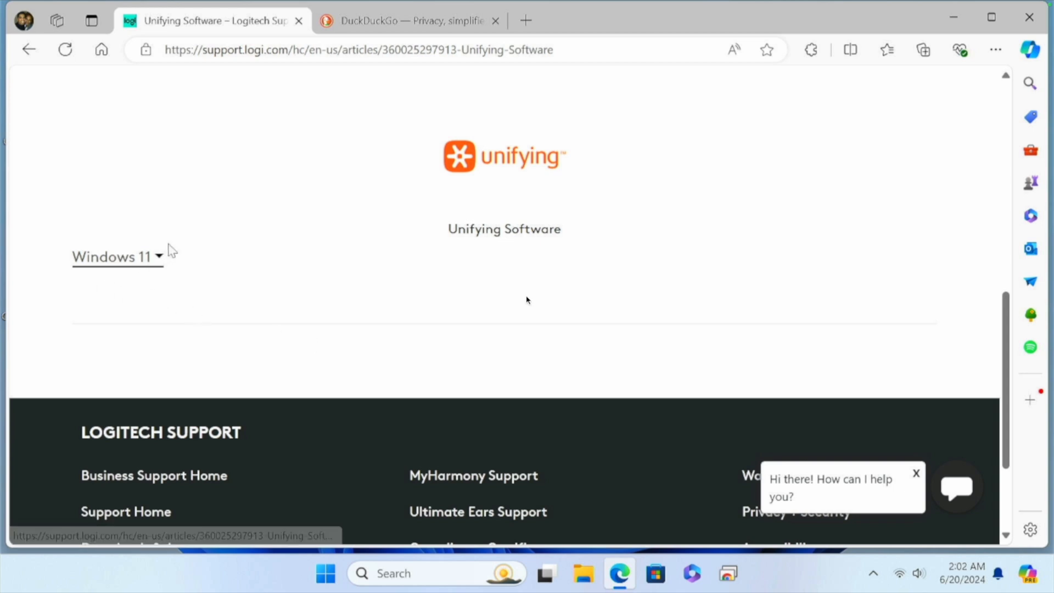
pyautogui.click(116, 256)
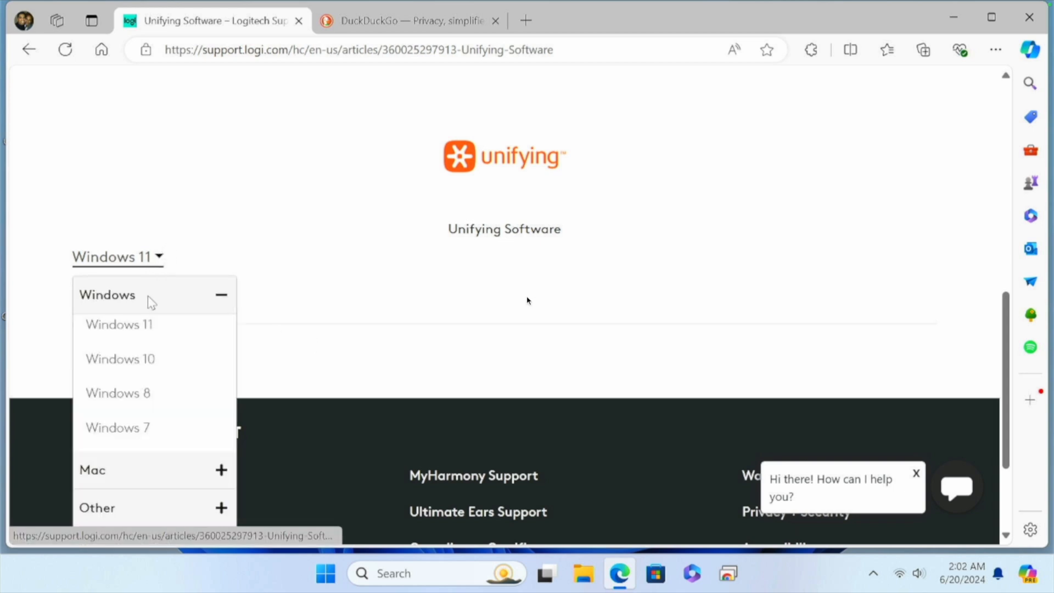
pyautogui.moveTo(143, 359)
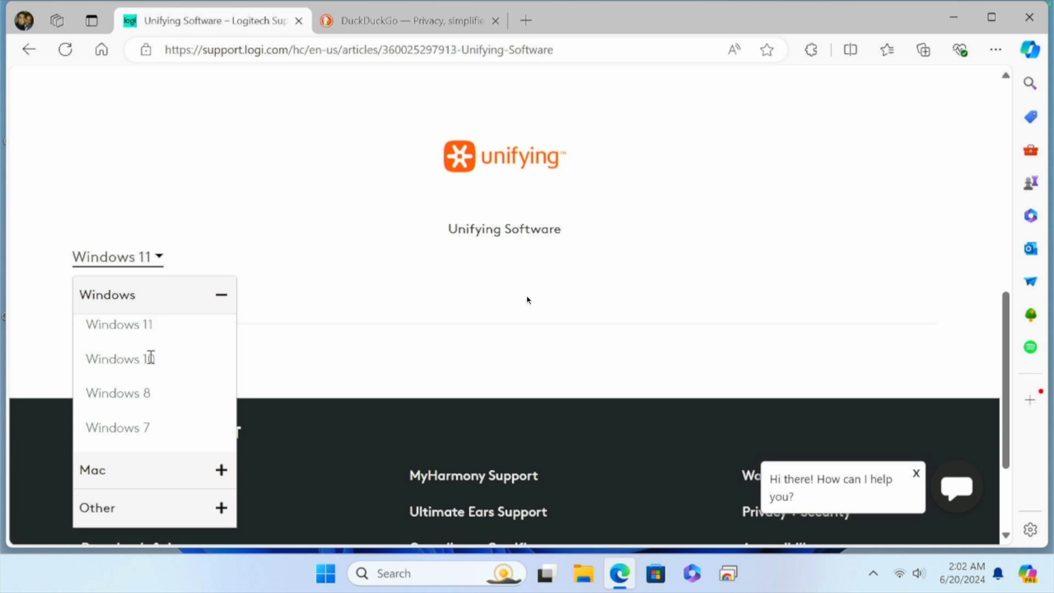
pyautogui.click(119, 358)
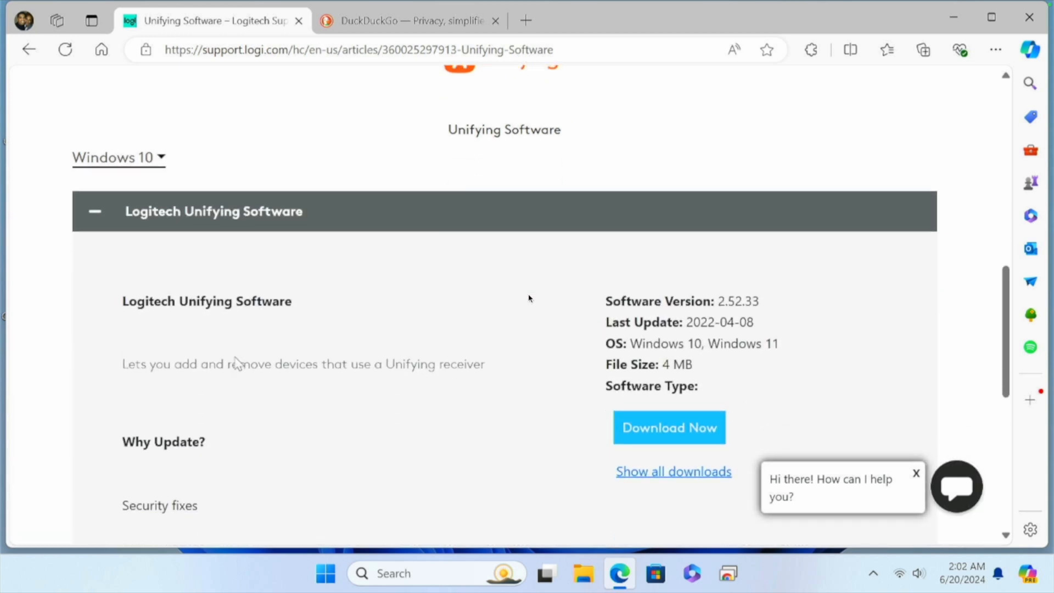
pyautogui.scroll(-3)
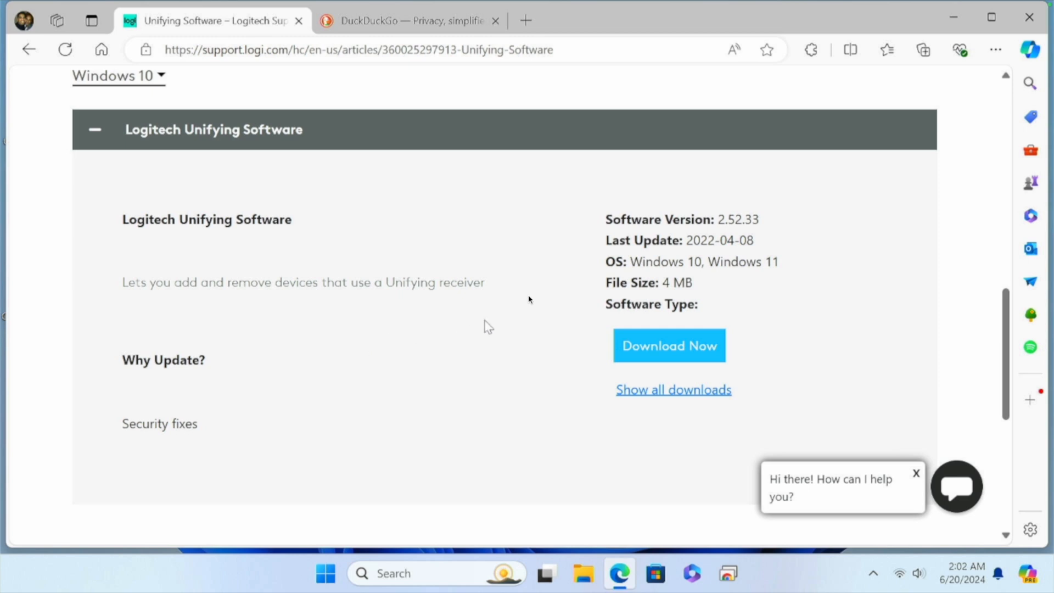
pyautogui.moveTo(704, 326)
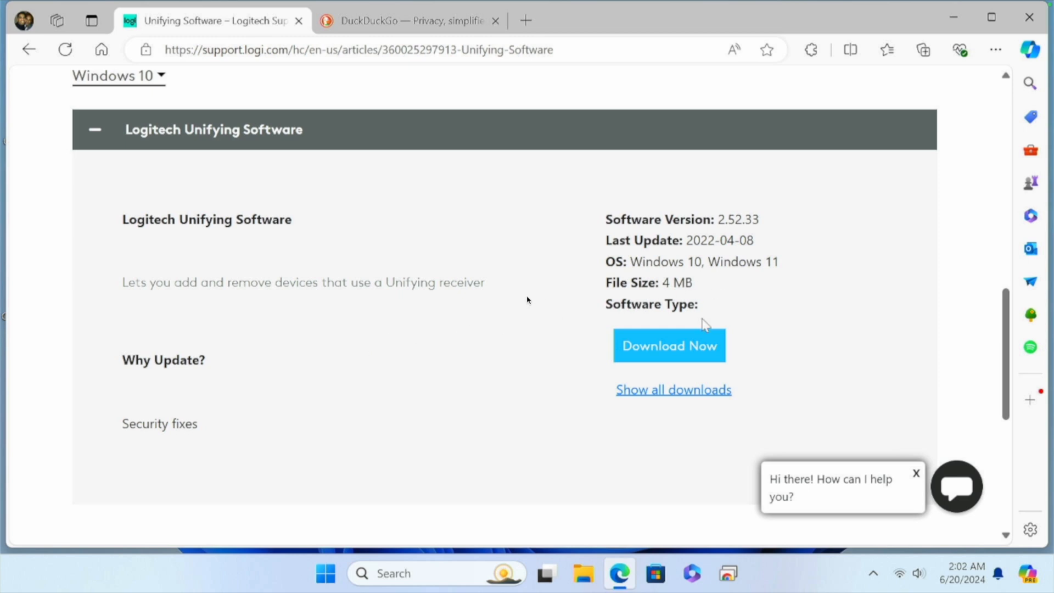
pyautogui.moveTo(668, 345)
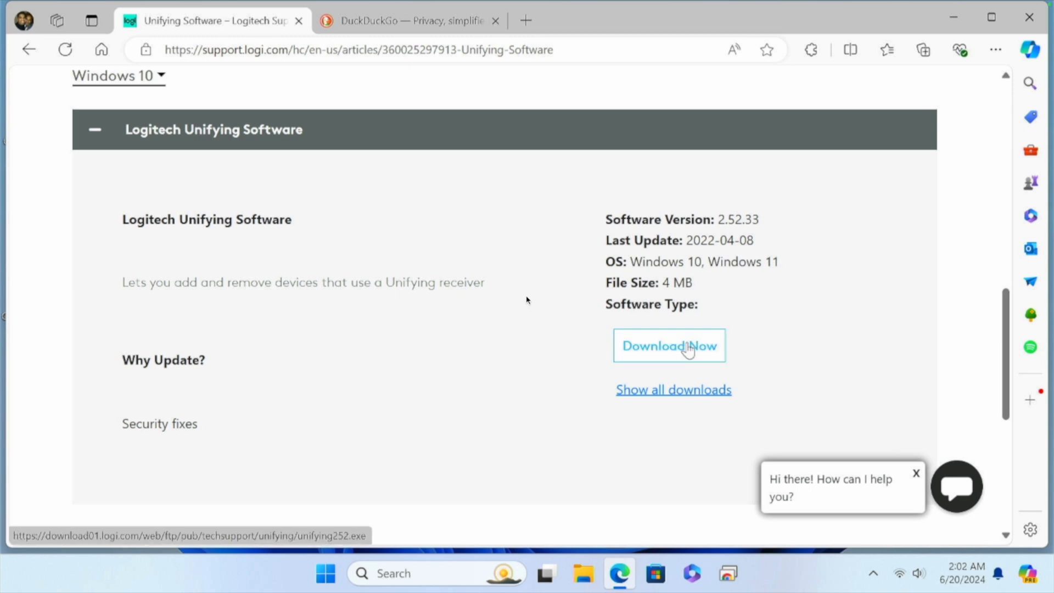
pyautogui.click(668, 345)
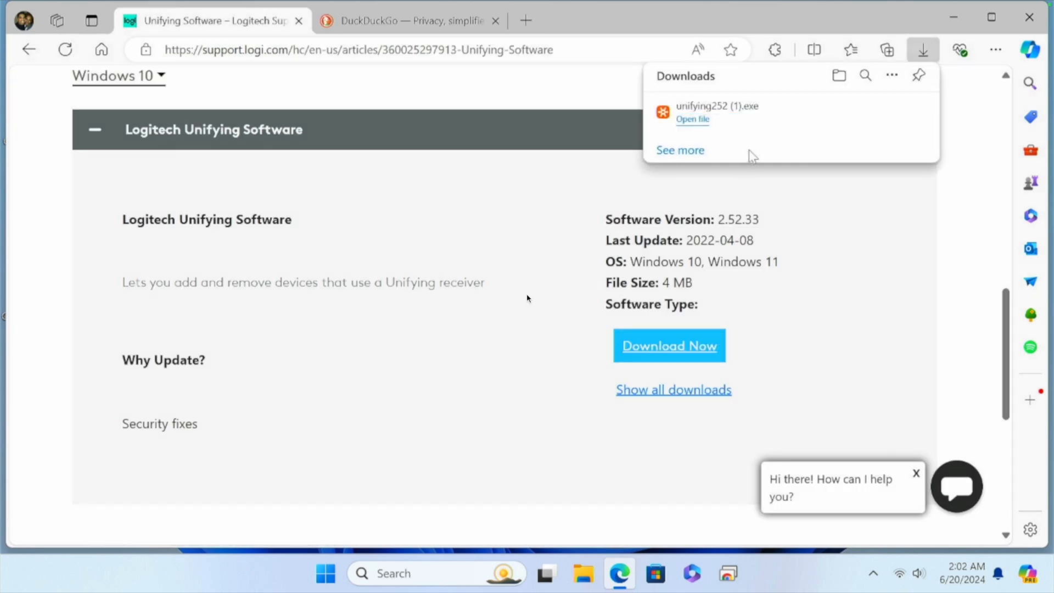
pyautogui.moveTo(693, 119)
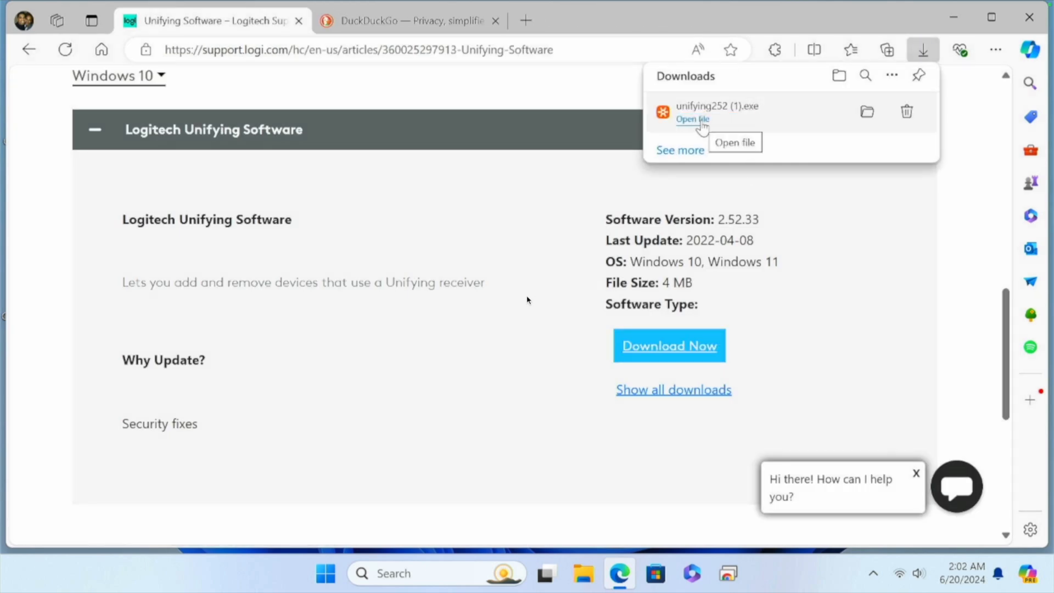
# Run the downloaded unifying252 installer from Edge and approve the User Account Control prompt
pyautogui.click(692, 119)
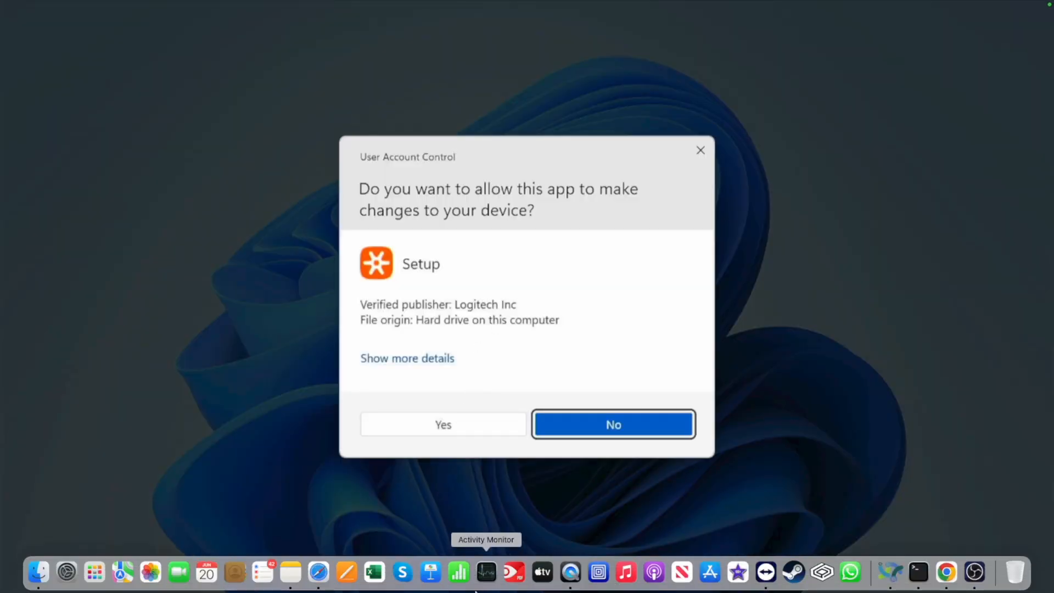
pyautogui.moveTo(718, 205)
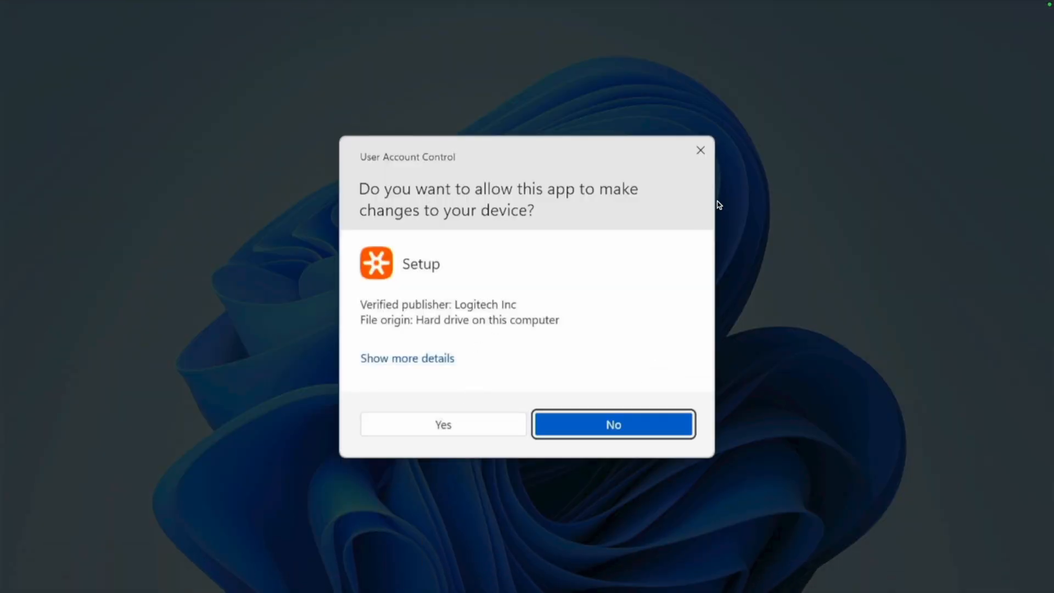
pyautogui.moveTo(527, 309)
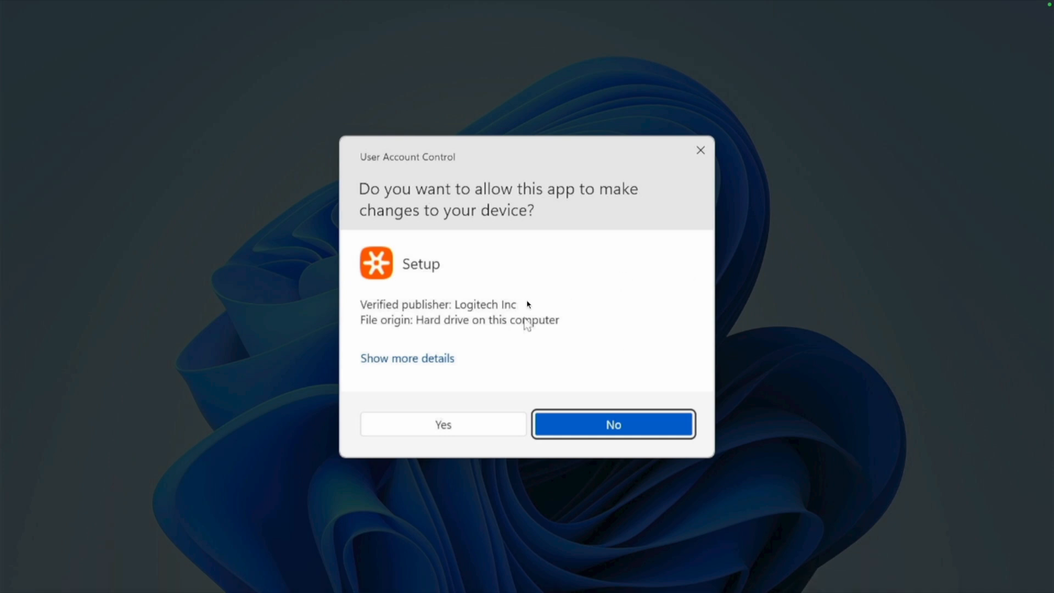
pyautogui.moveTo(488, 433)
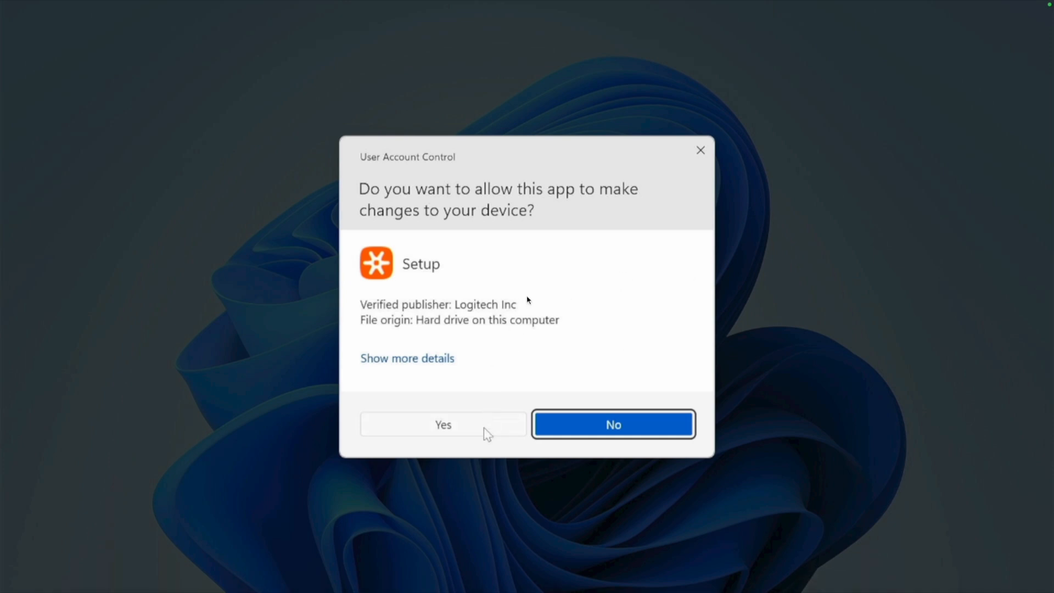
pyautogui.click(443, 424)
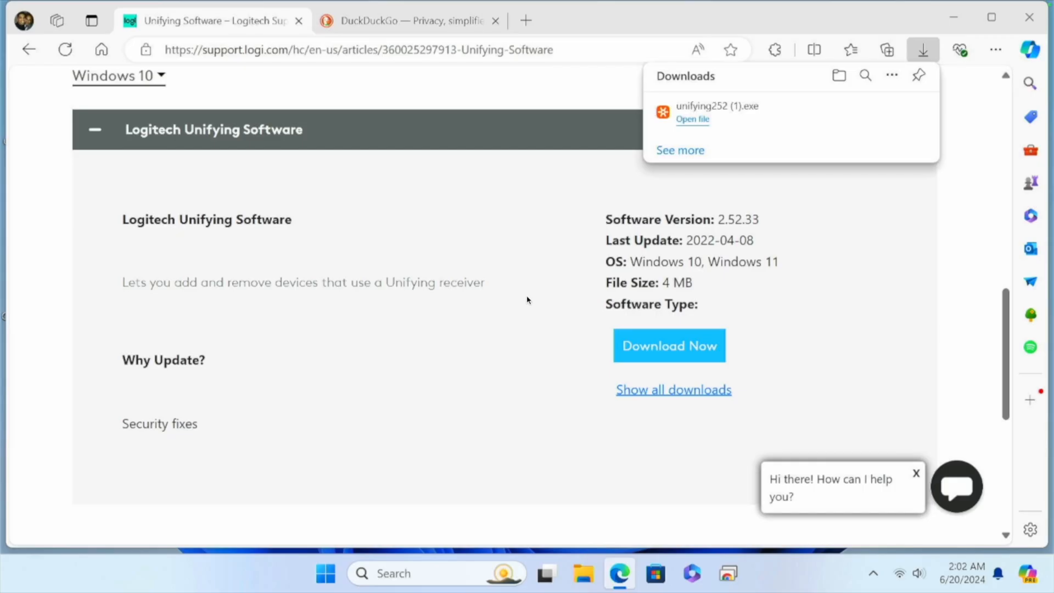
pyautogui.click(692, 119)
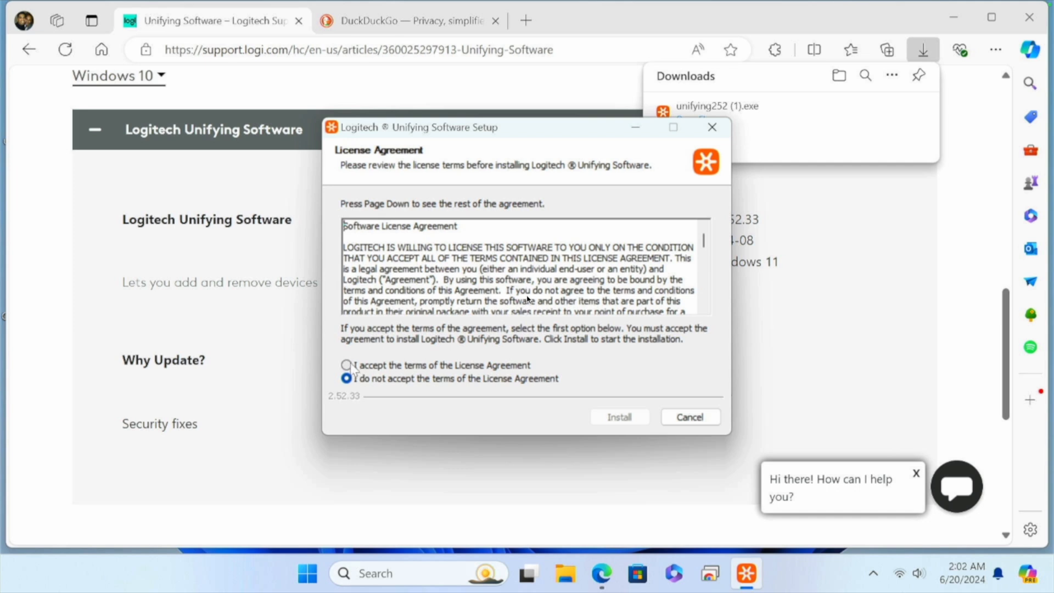
# Accept the license terms, install and finish setup, then minimize Edge to reveal Unifying
pyautogui.click(346, 365)
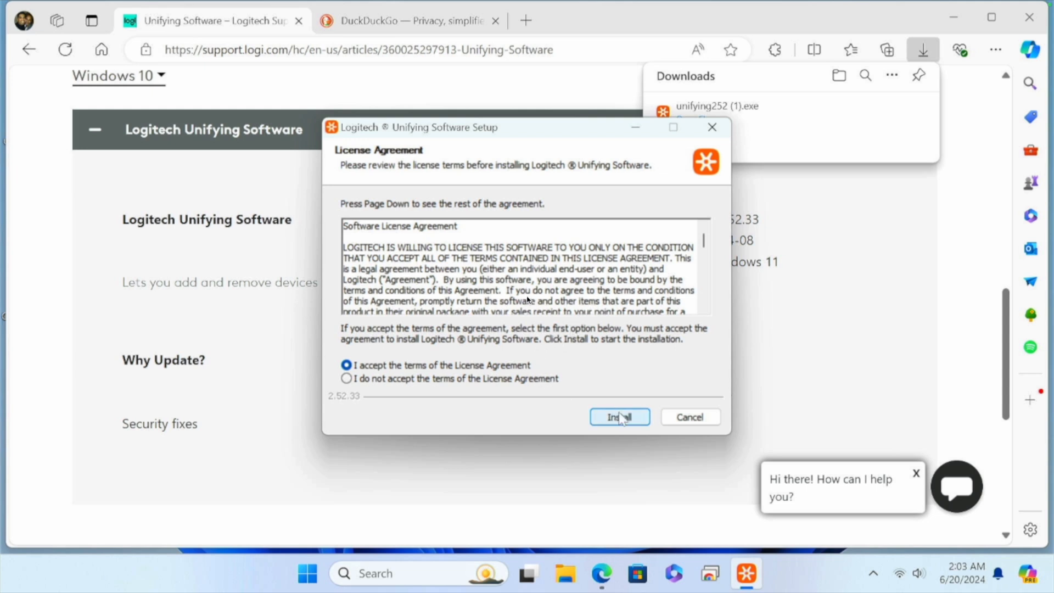
pyautogui.click(619, 417)
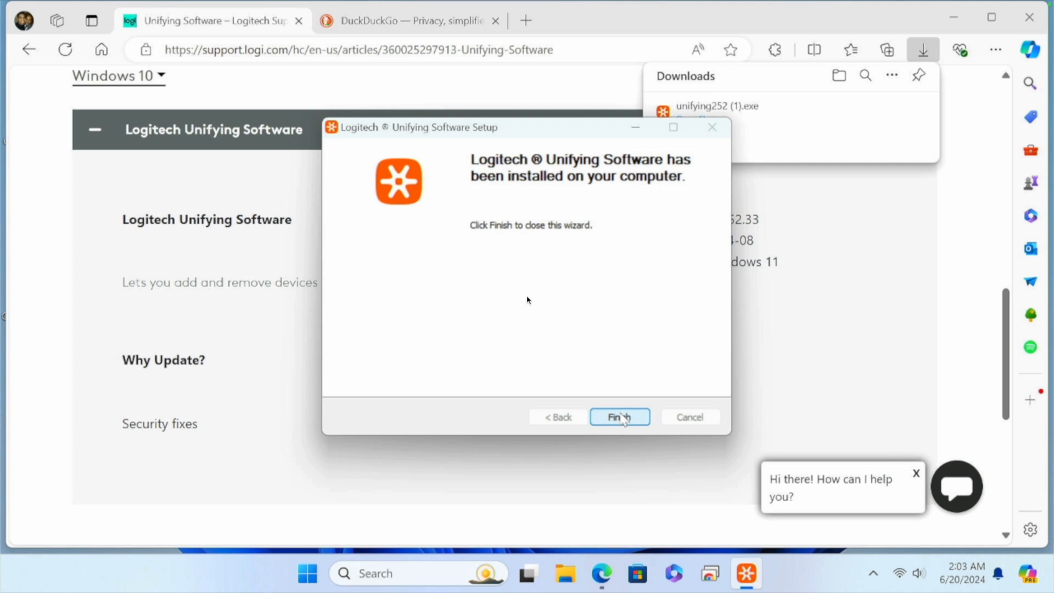
pyautogui.click(619, 416)
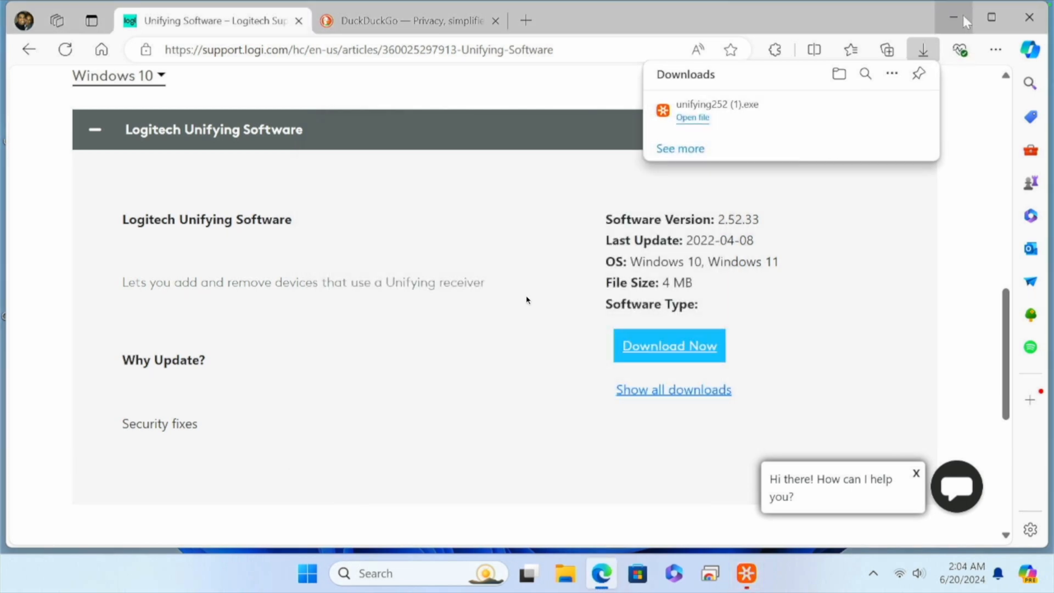
pyautogui.click(692, 117)
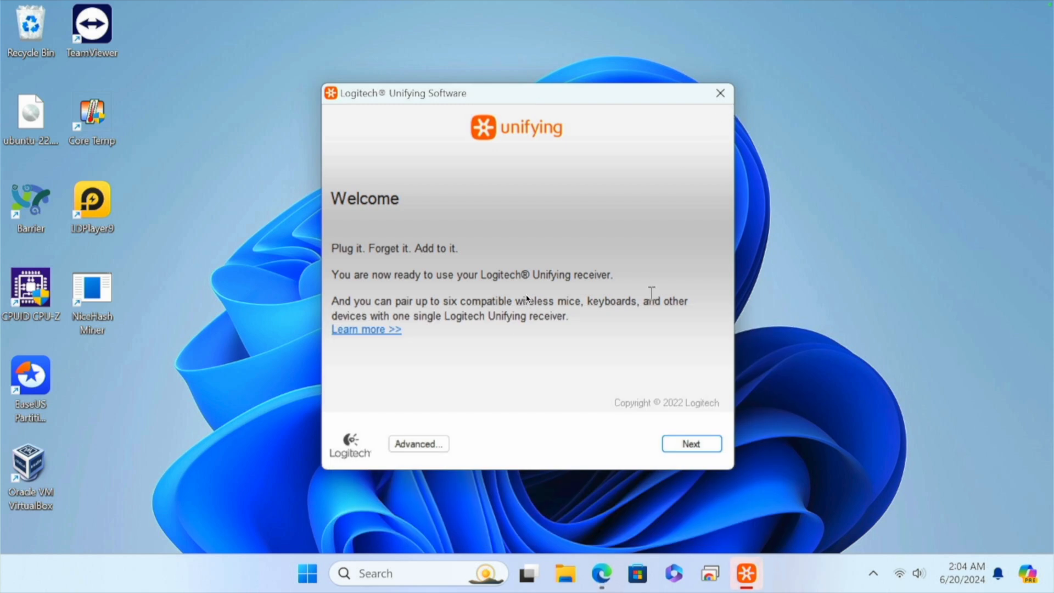
pyautogui.moveTo(548, 171)
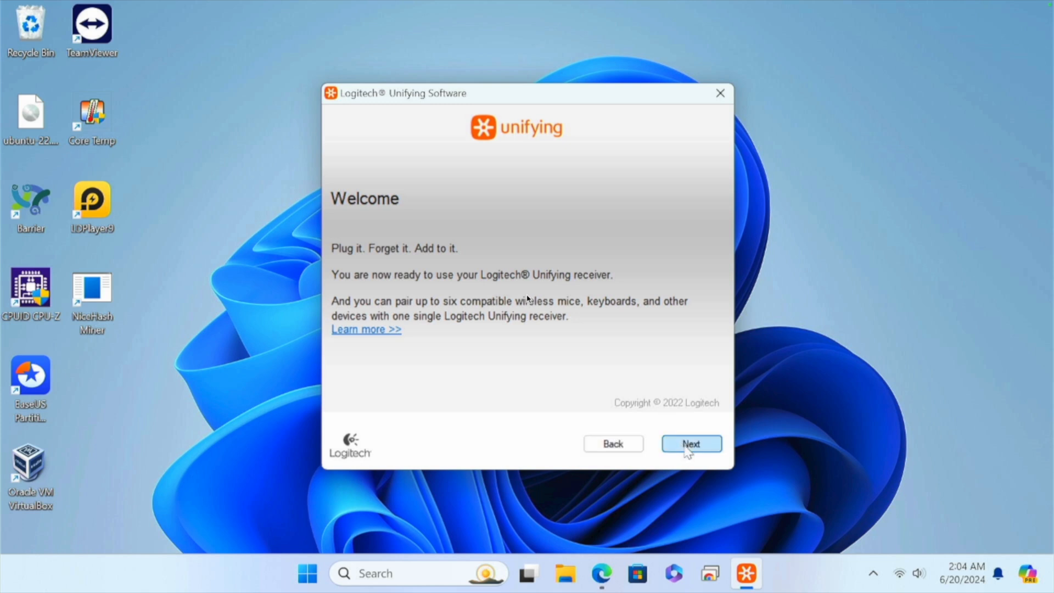
# Continue past the Unifying Software Welcome screen
pyautogui.click(691, 443)
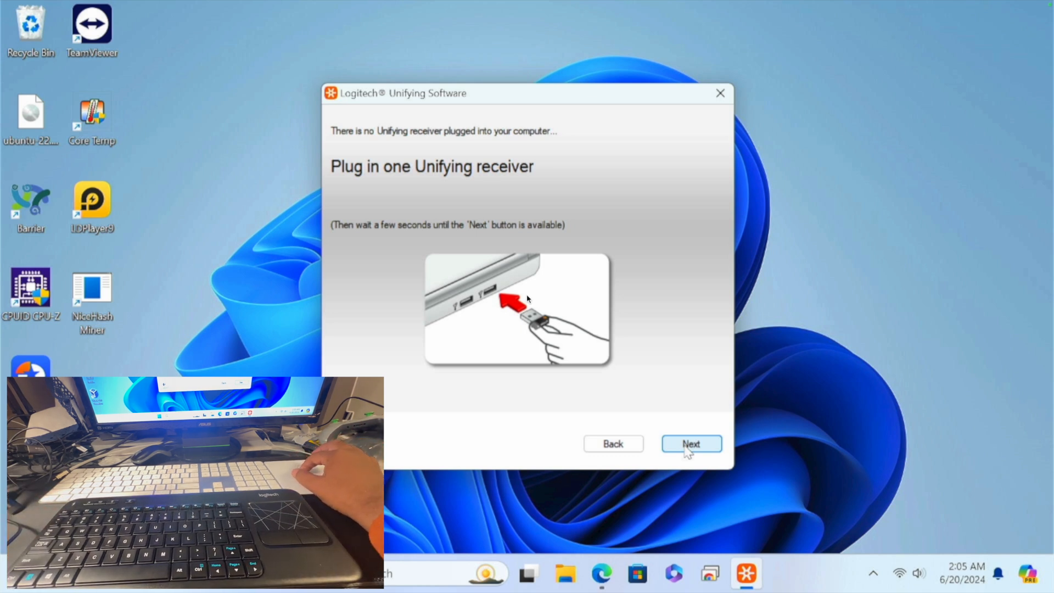
pyautogui.moveTo(706, 429)
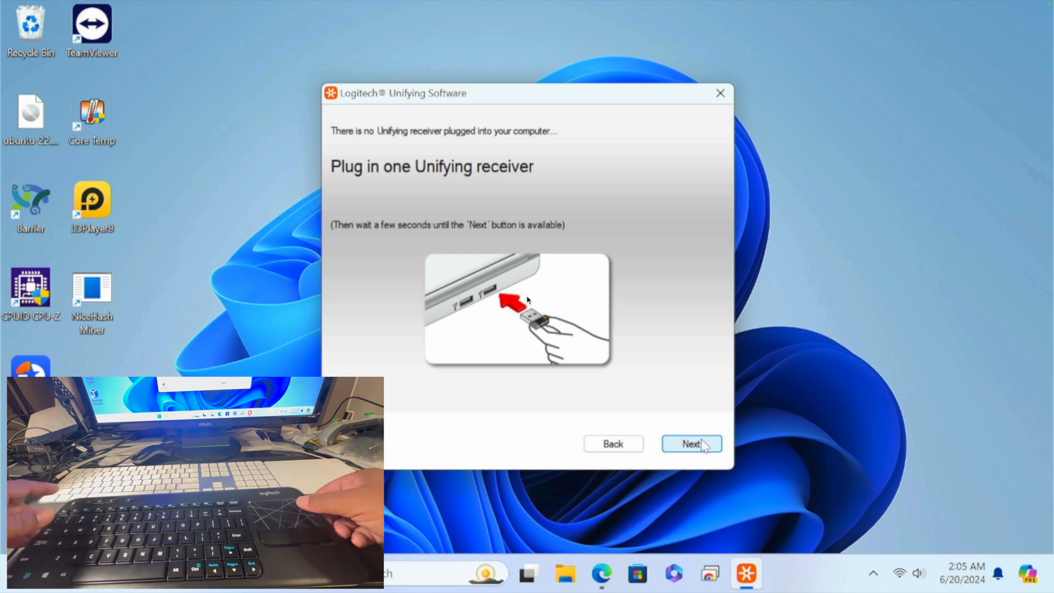
# Continue to the device restart step now that the receiver is detected
pyautogui.click(691, 444)
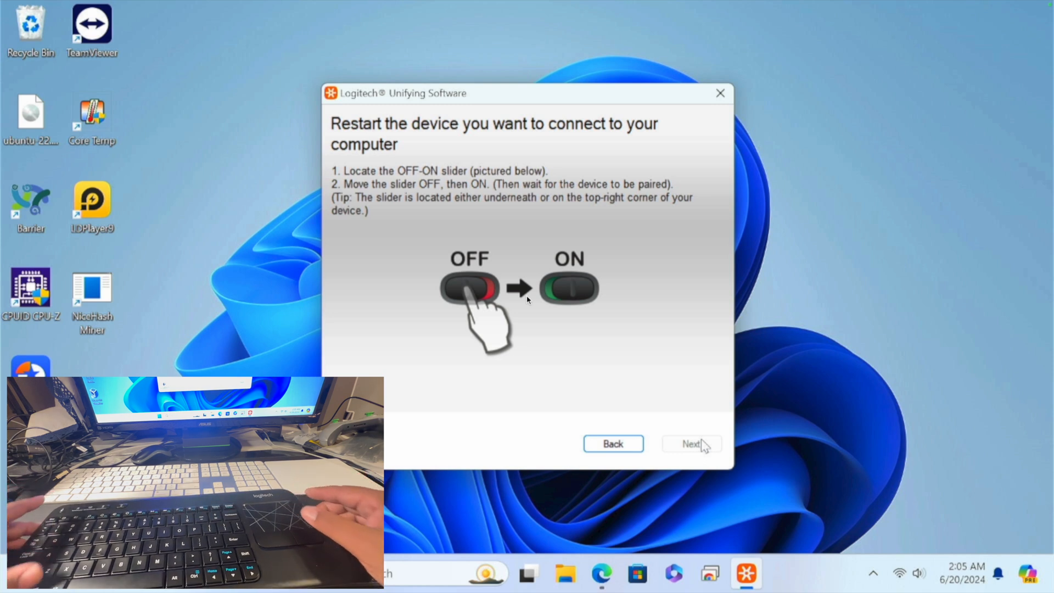
# Pair the K400 keyboard, confirm the typed test text 'logitech' appears, then finish the wizard
pyautogui.click(692, 444)
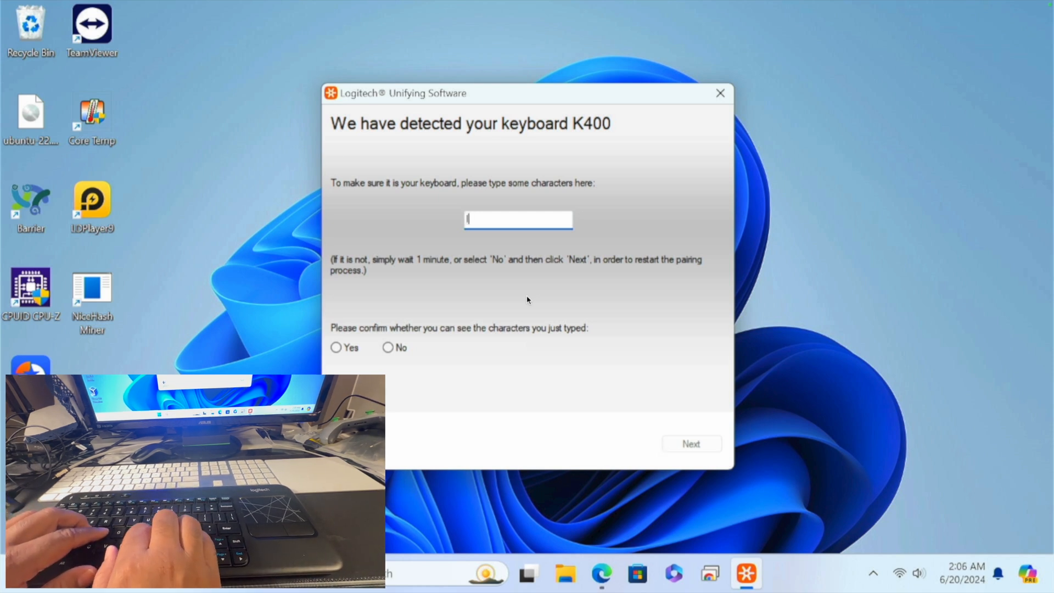
pyautogui.write('logitech')
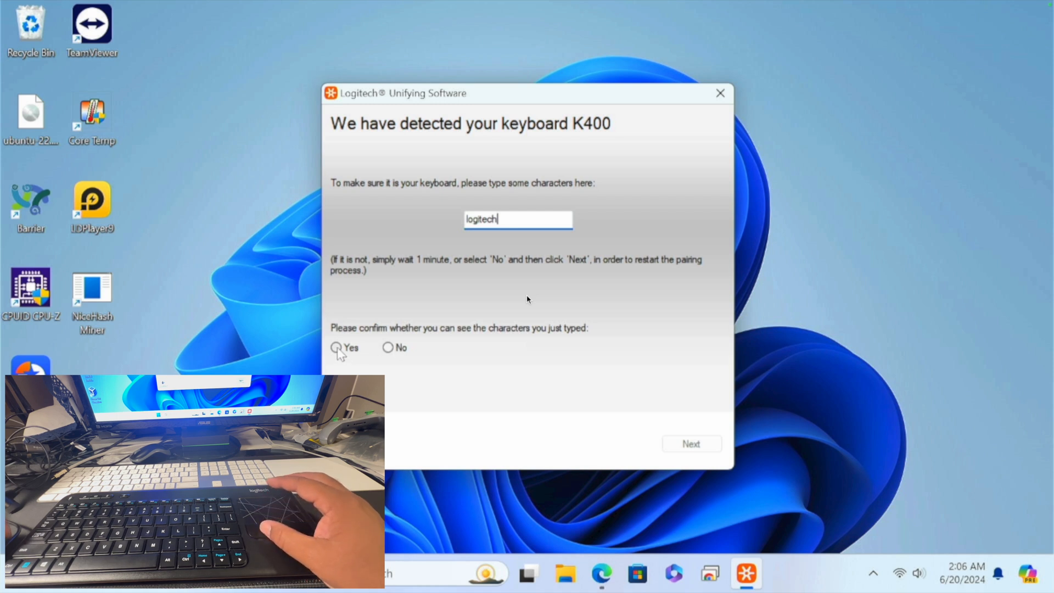
pyautogui.click(336, 347)
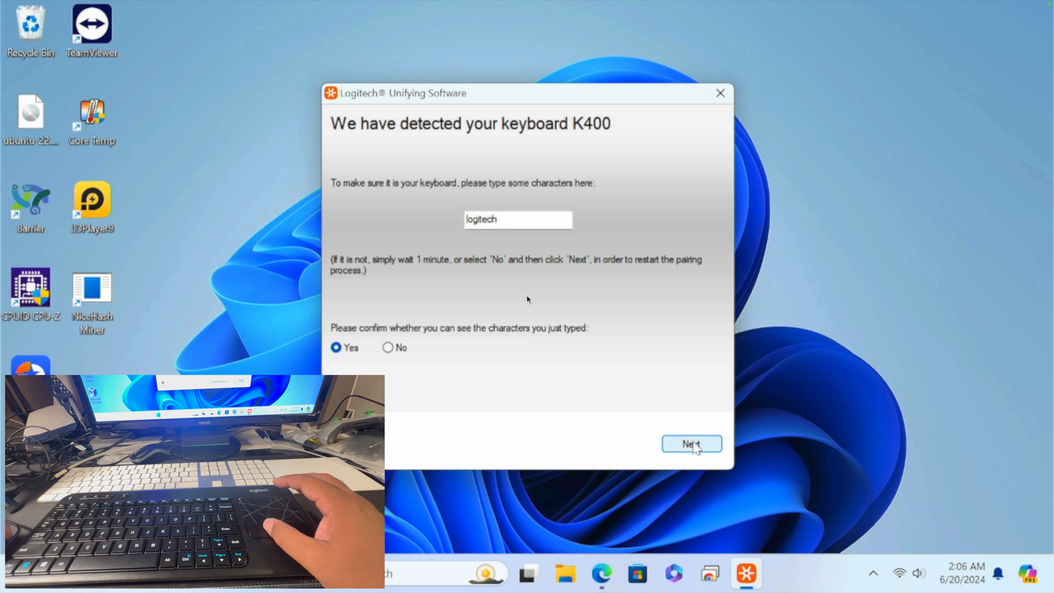
pyautogui.click(691, 444)
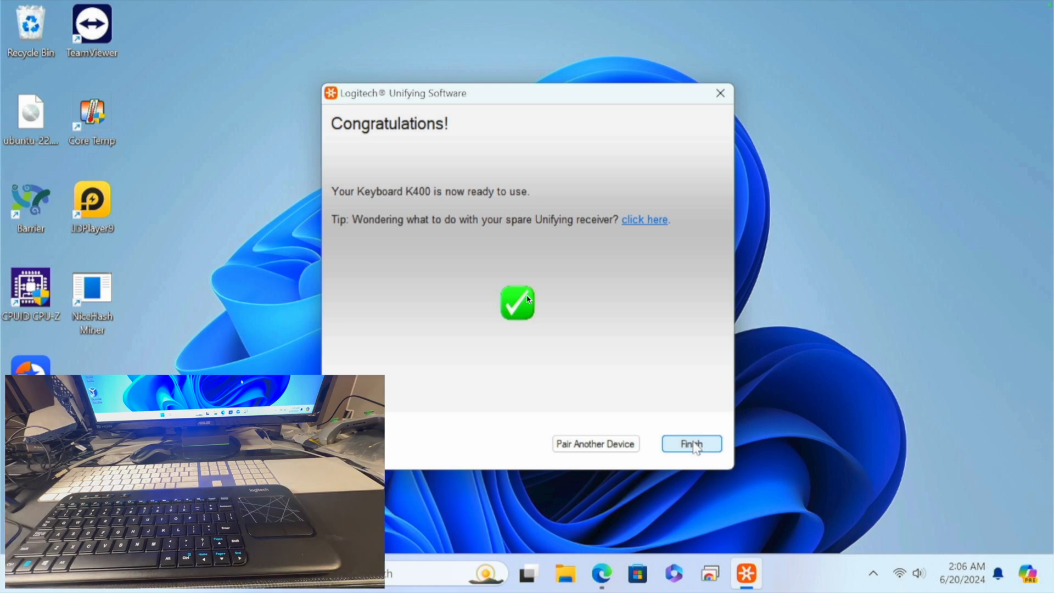
pyautogui.click(691, 444)
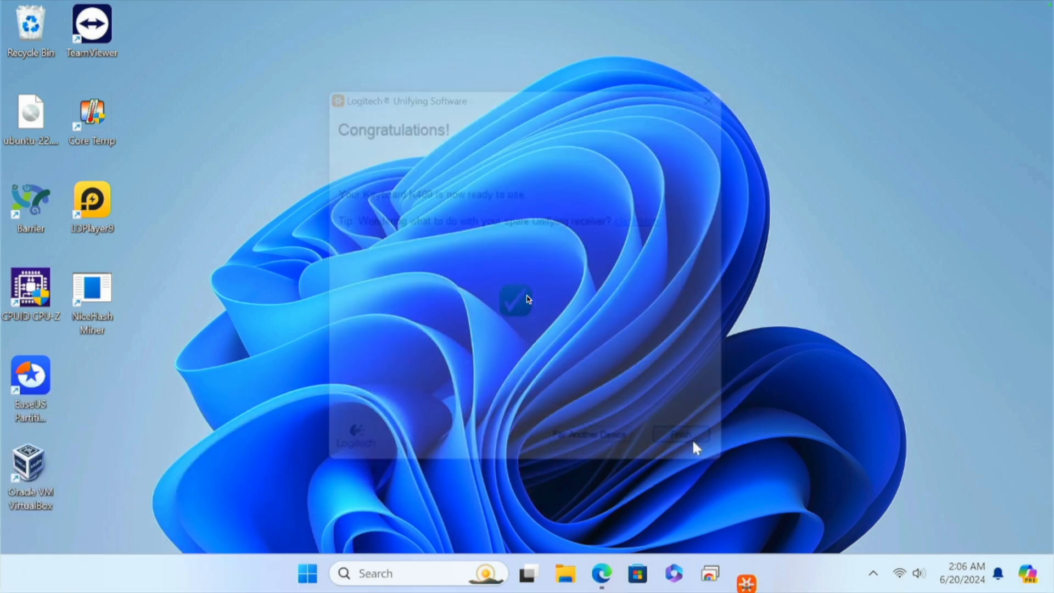